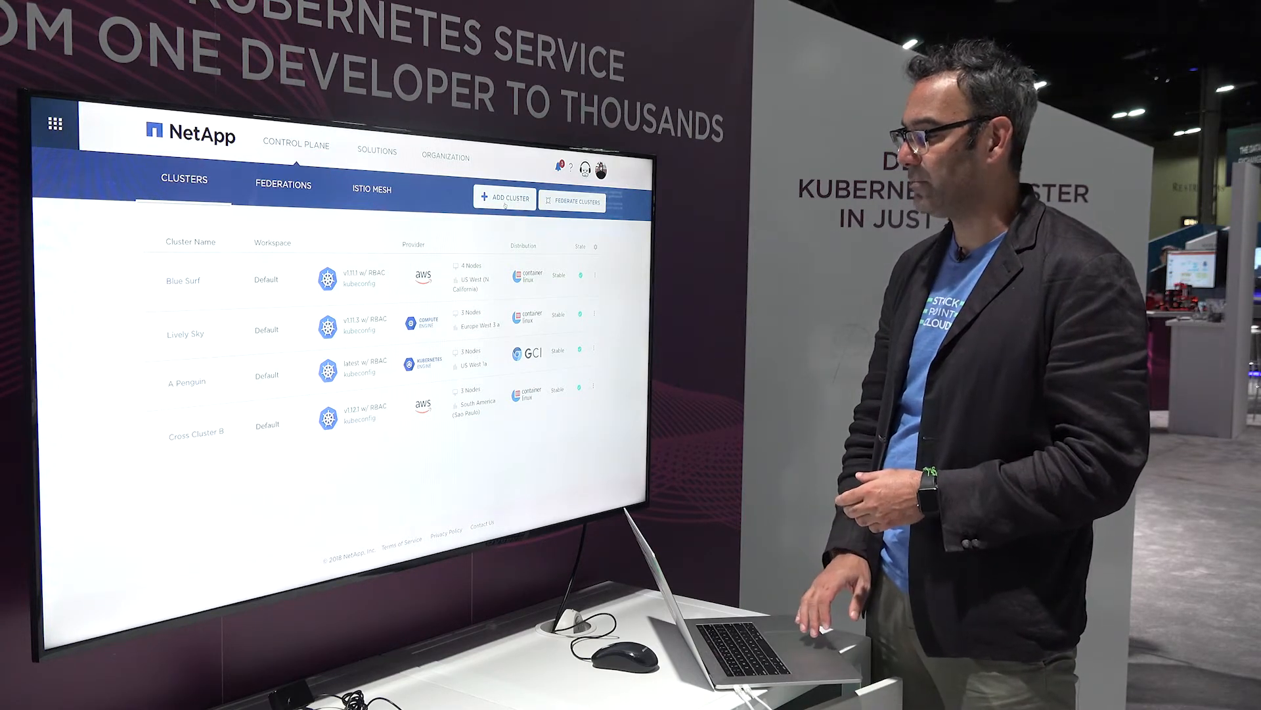
Step: Start a new cluster from the Clusters page with Add Cluster
click(503, 198)
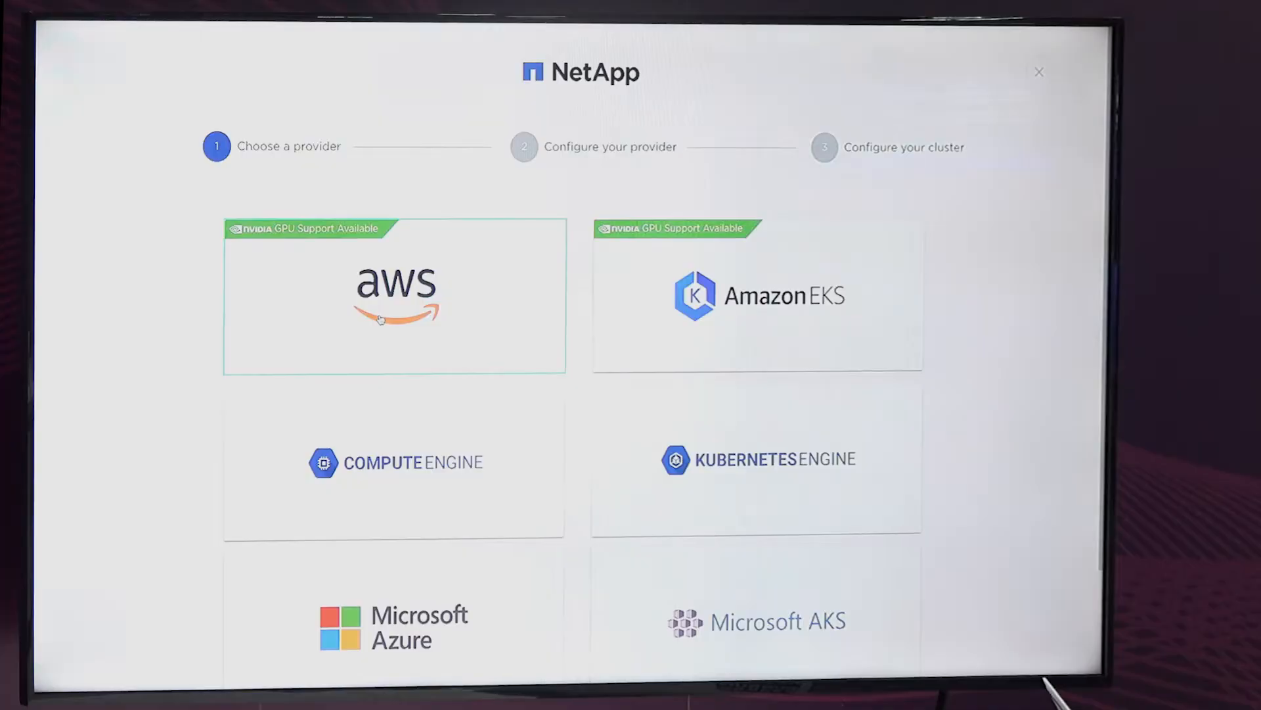
Step: Select Google Compute Engine as the new cluster's provider
click(394, 295)
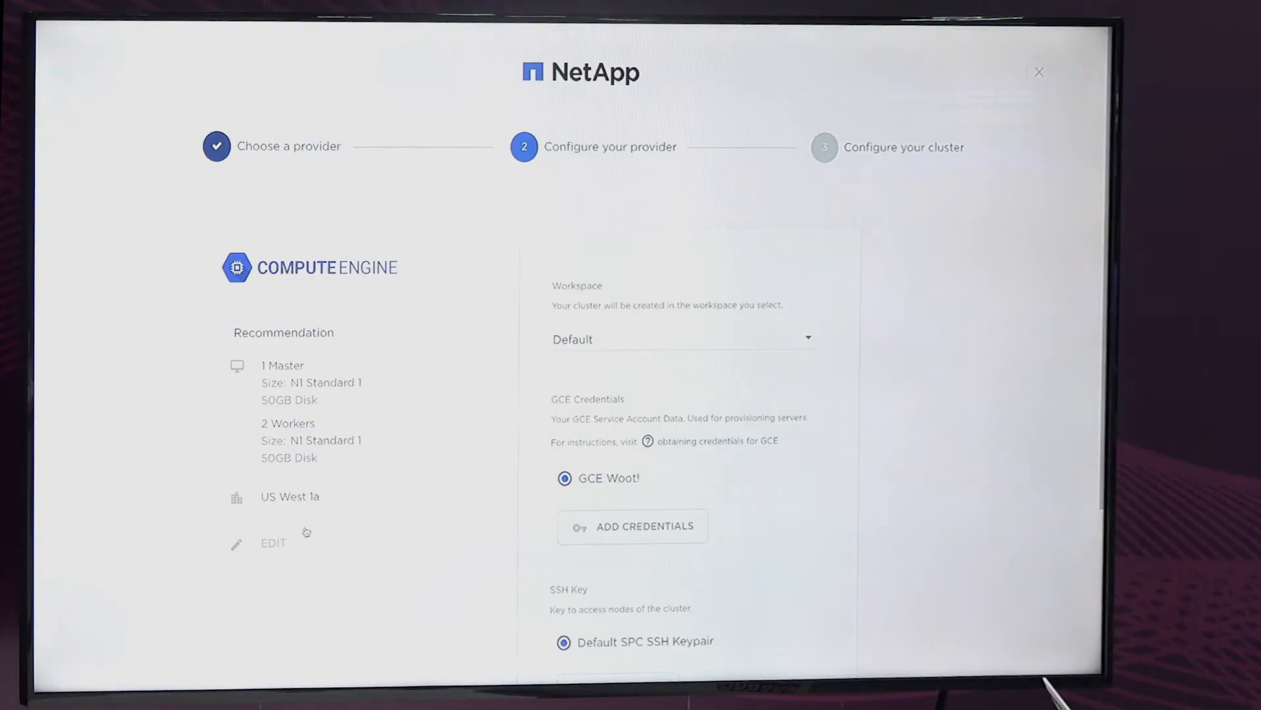
Step: Set worker size to N1-STANDARD-4 and master size to N1-STANDARD-2, then save
click(273, 542)
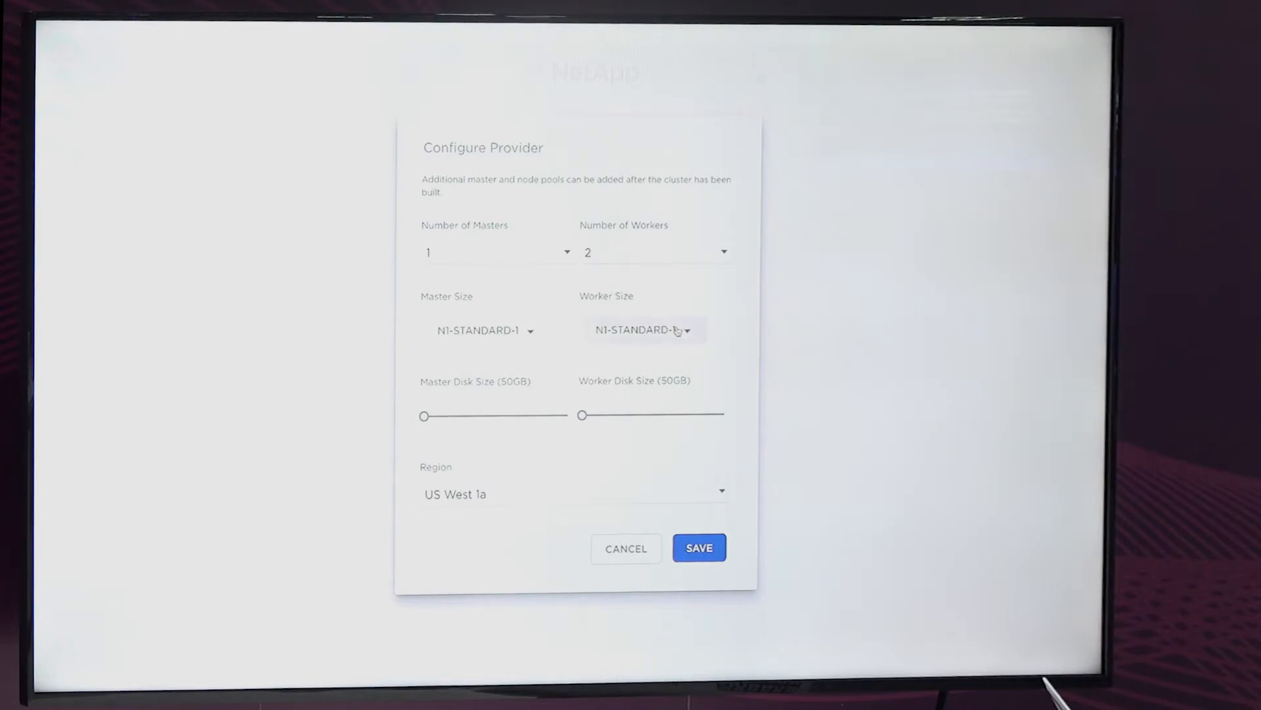
click(643, 330)
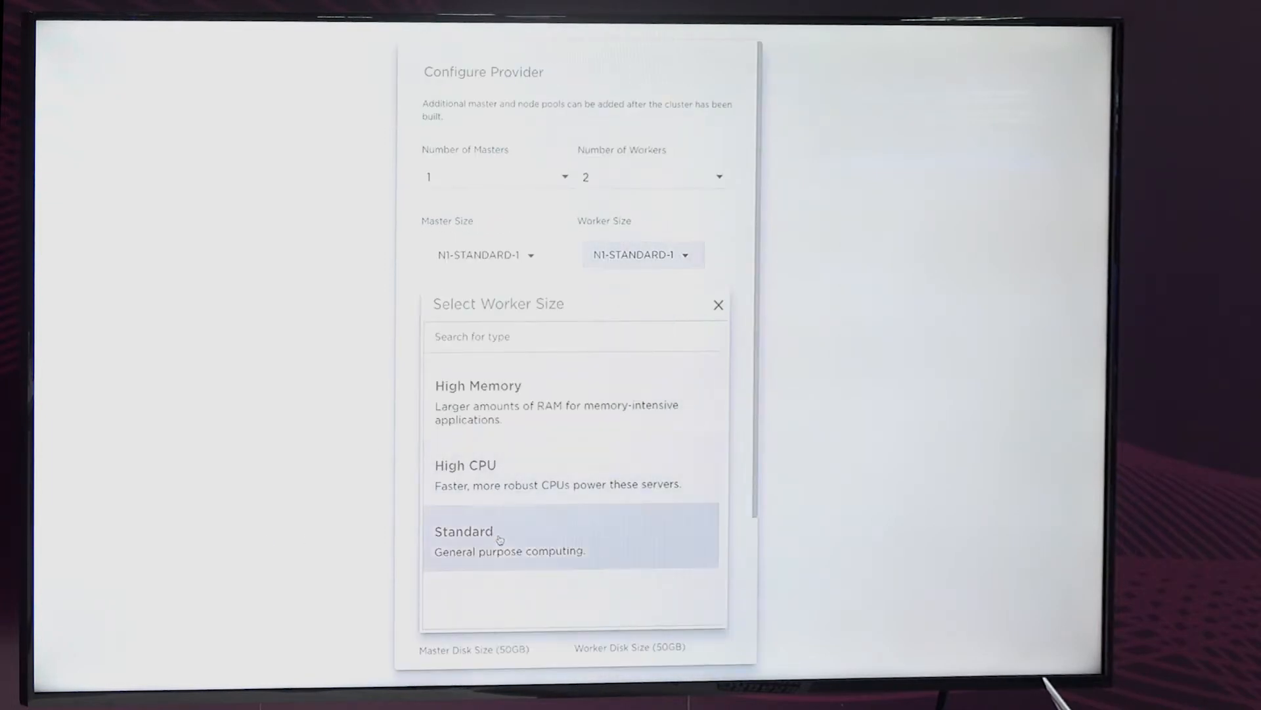
click(463, 531)
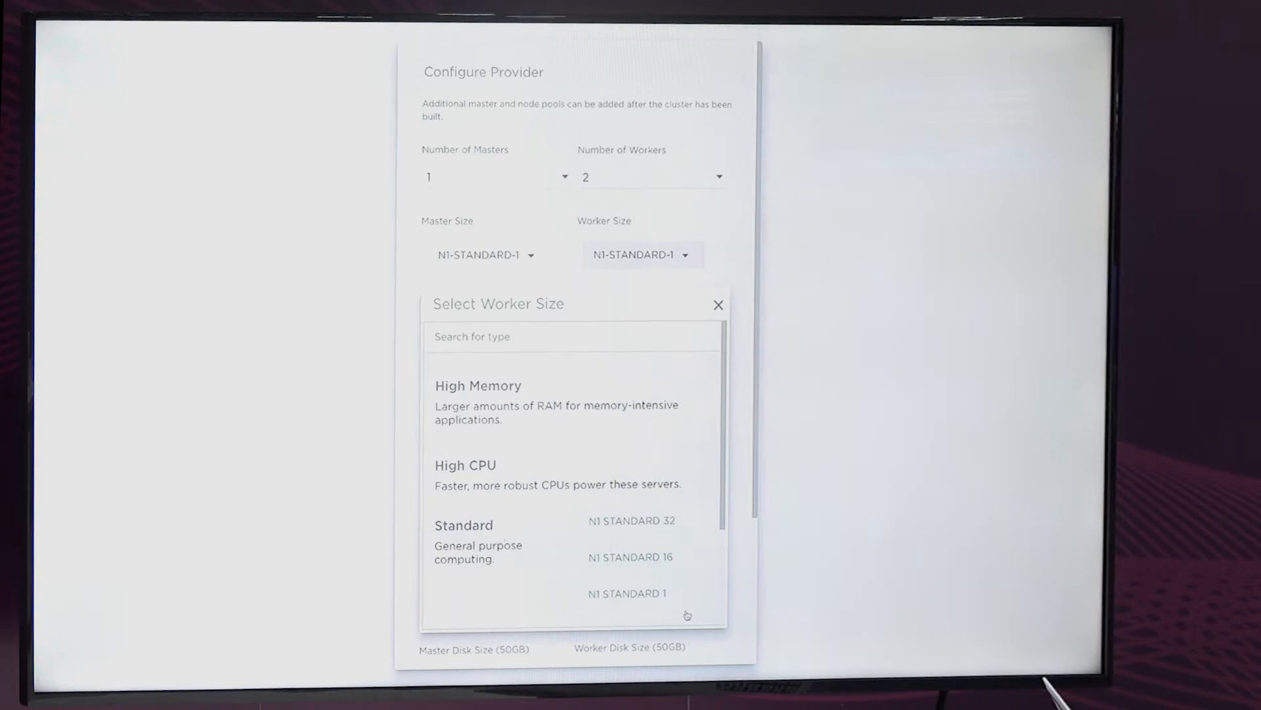
scroll(down, 3)
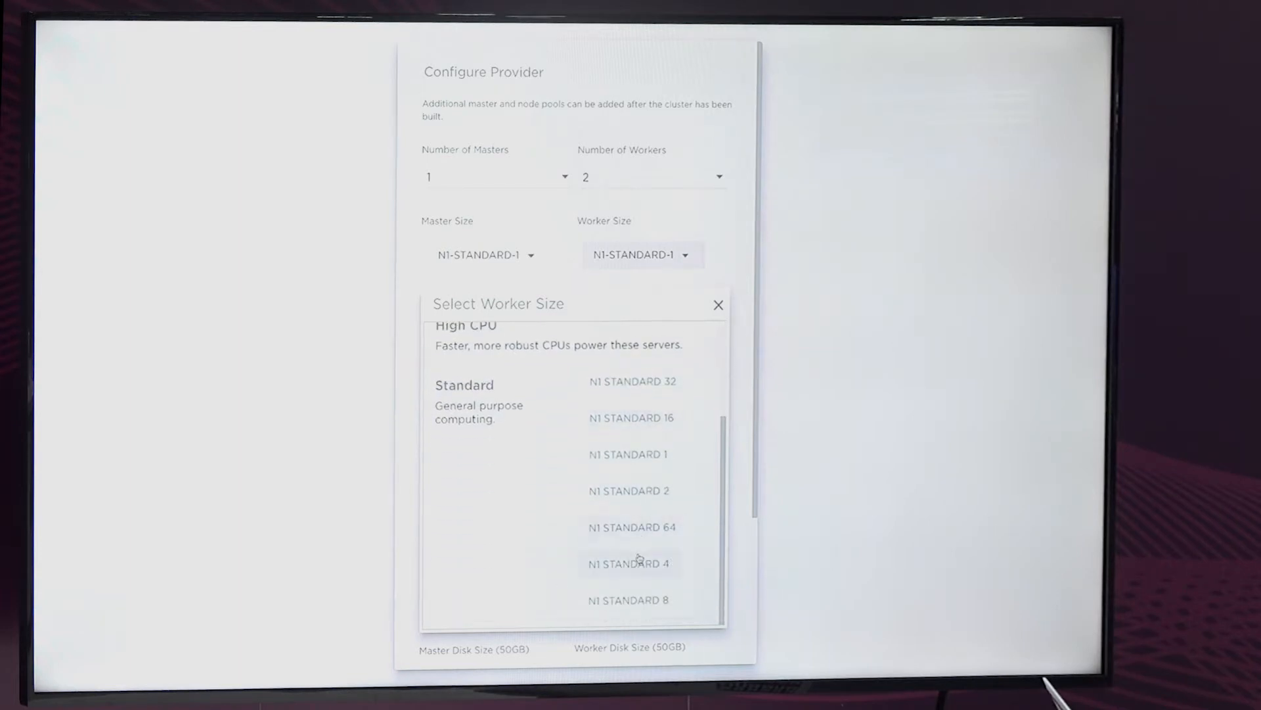
click(630, 562)
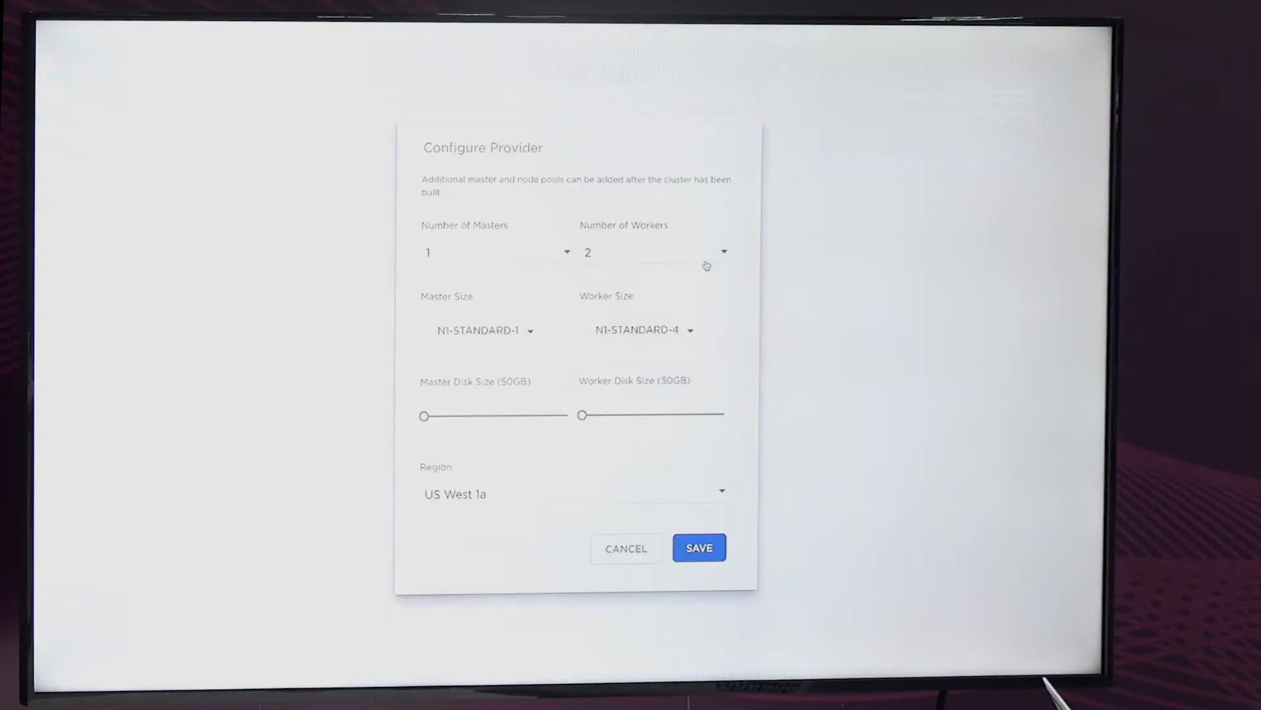
click(484, 330)
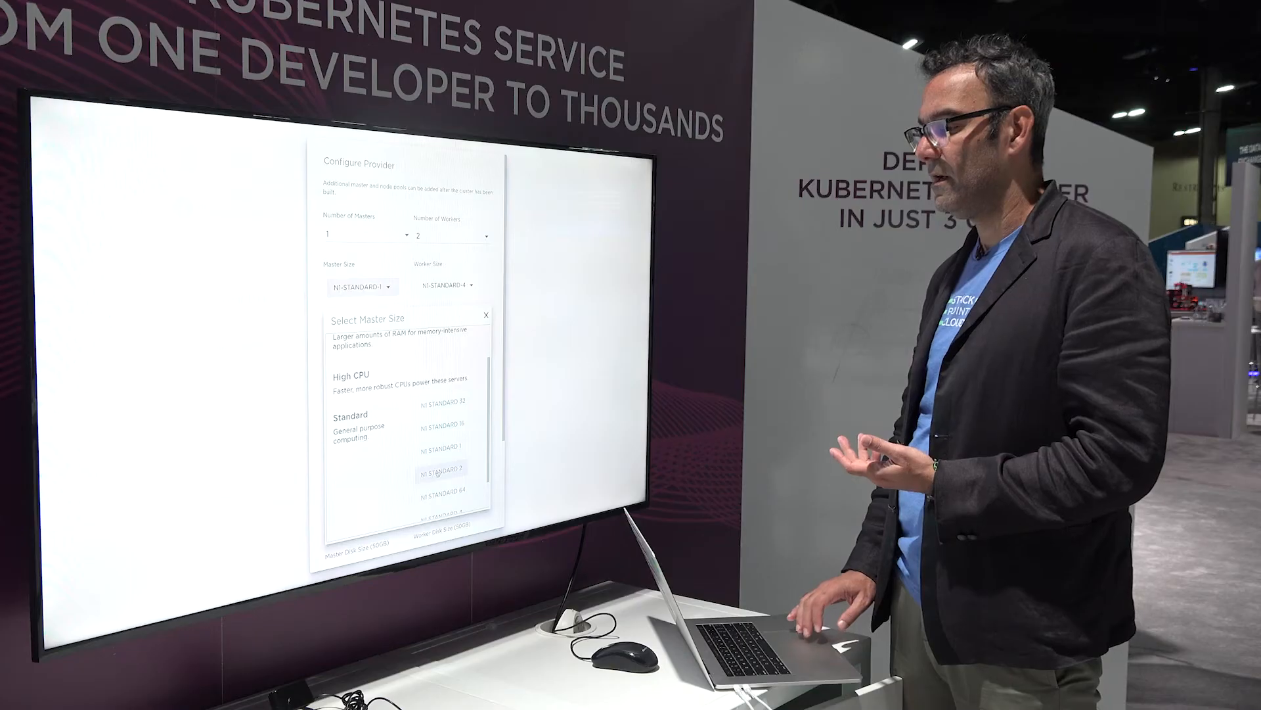
click(441, 470)
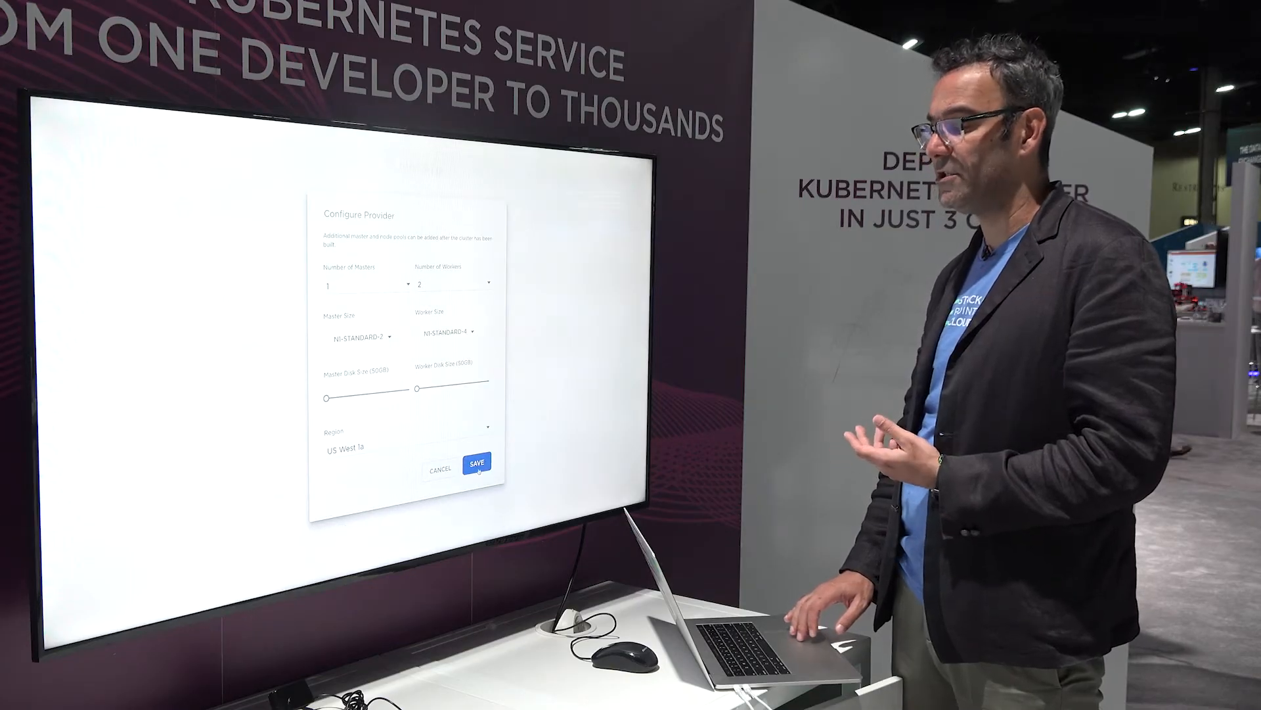
click(477, 461)
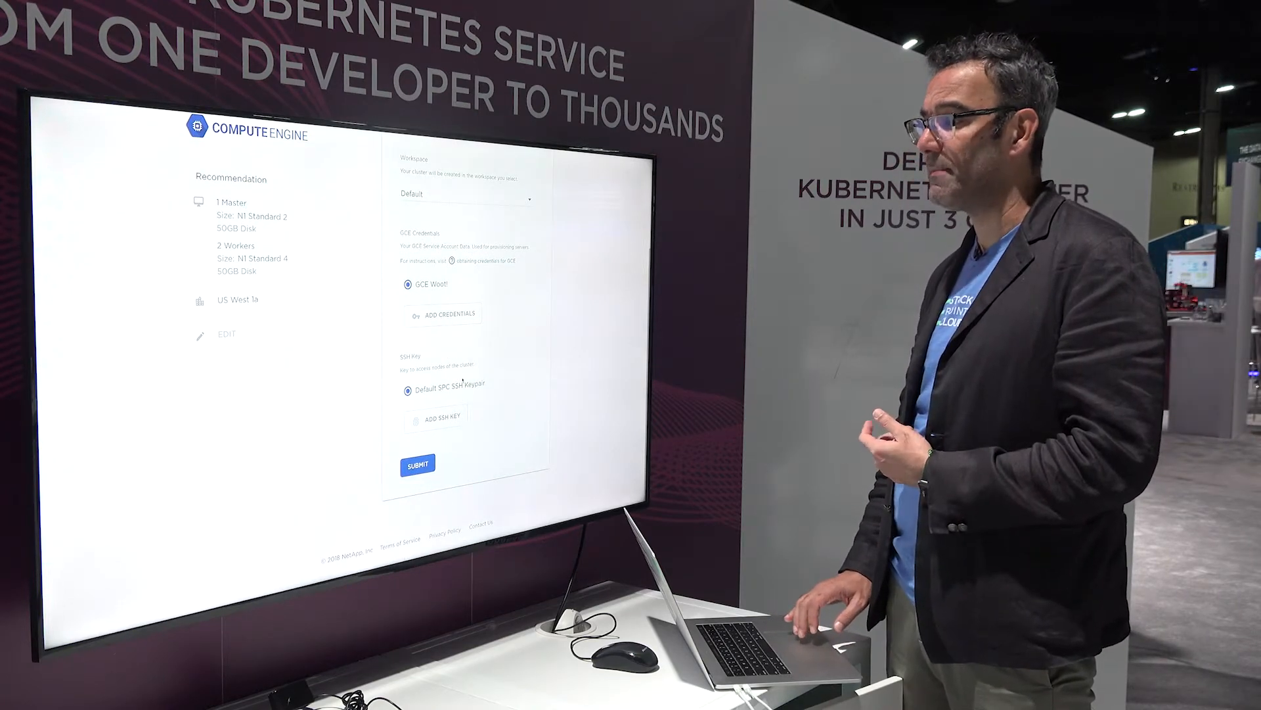
Step: Submit the provider setup and open the Distribution choices on the cluster form
click(416, 464)
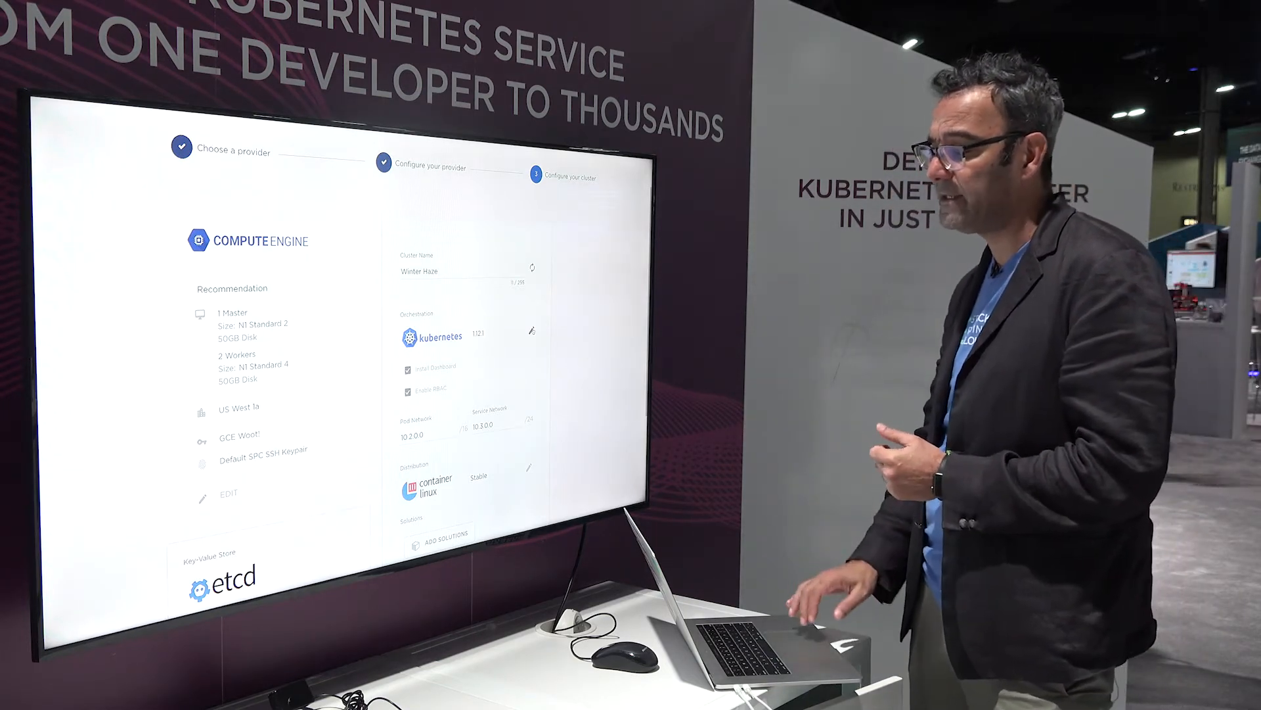
scroll(down, 3)
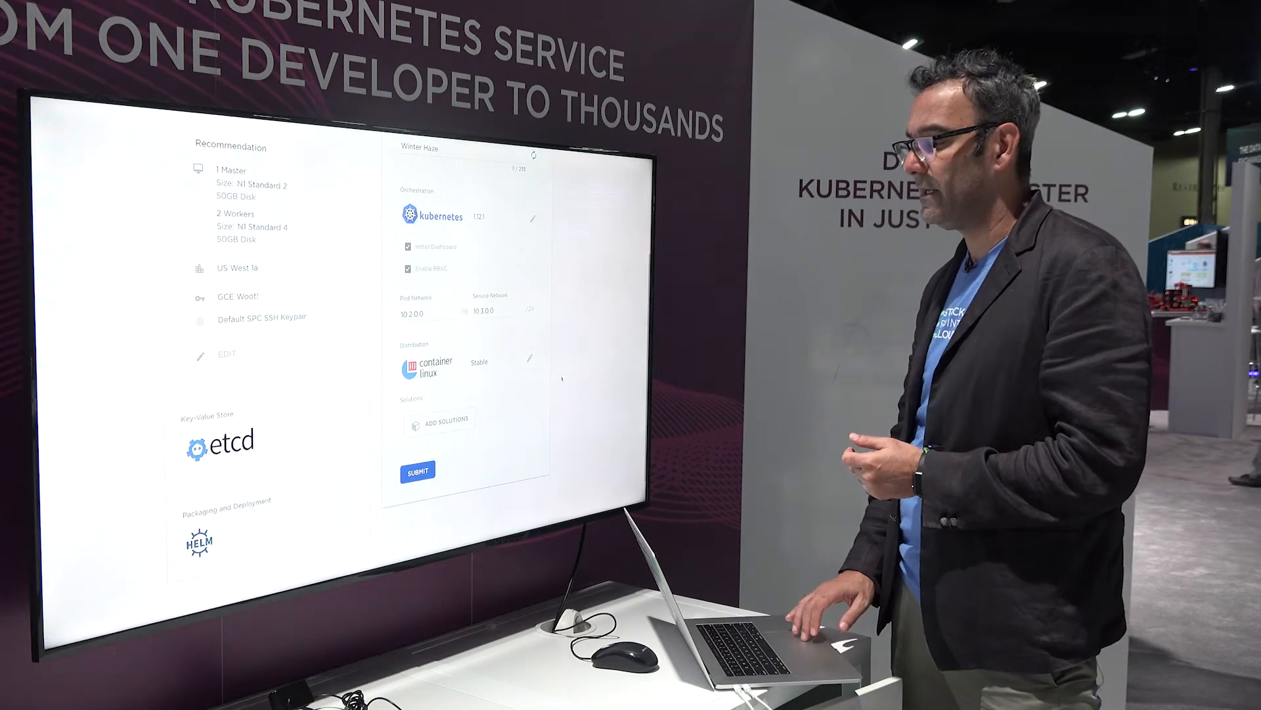
click(527, 361)
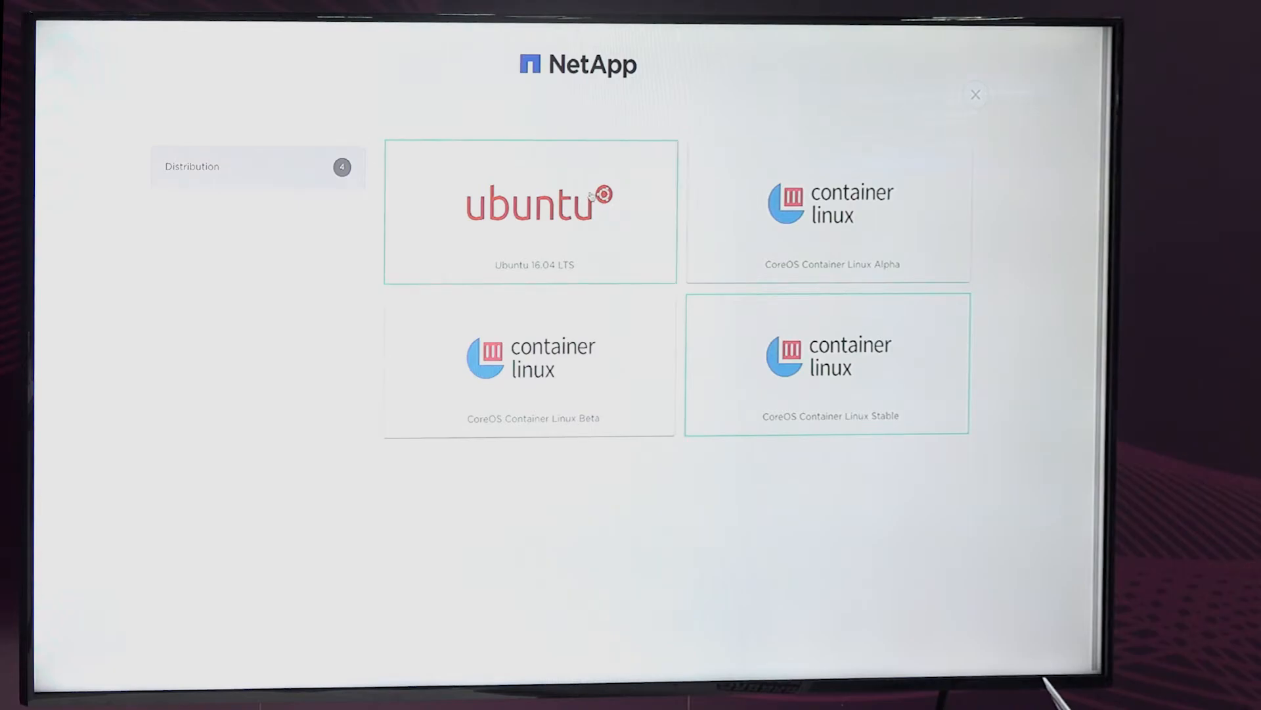
Step: Choose Ubuntu 16.04 LTS as the cluster's distribution
click(534, 212)
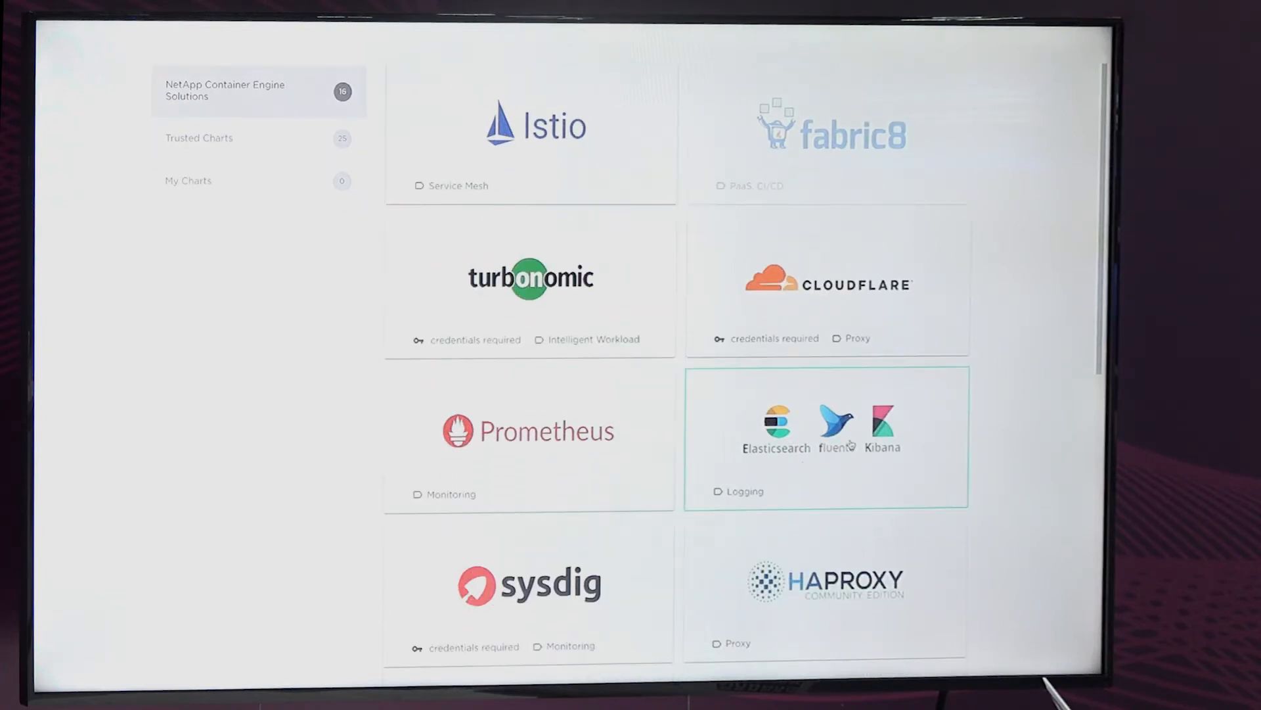
Step: Browse Trusted Charts and My Charts, then return to NetApp Container Engine Solutions
scroll(down, 3)
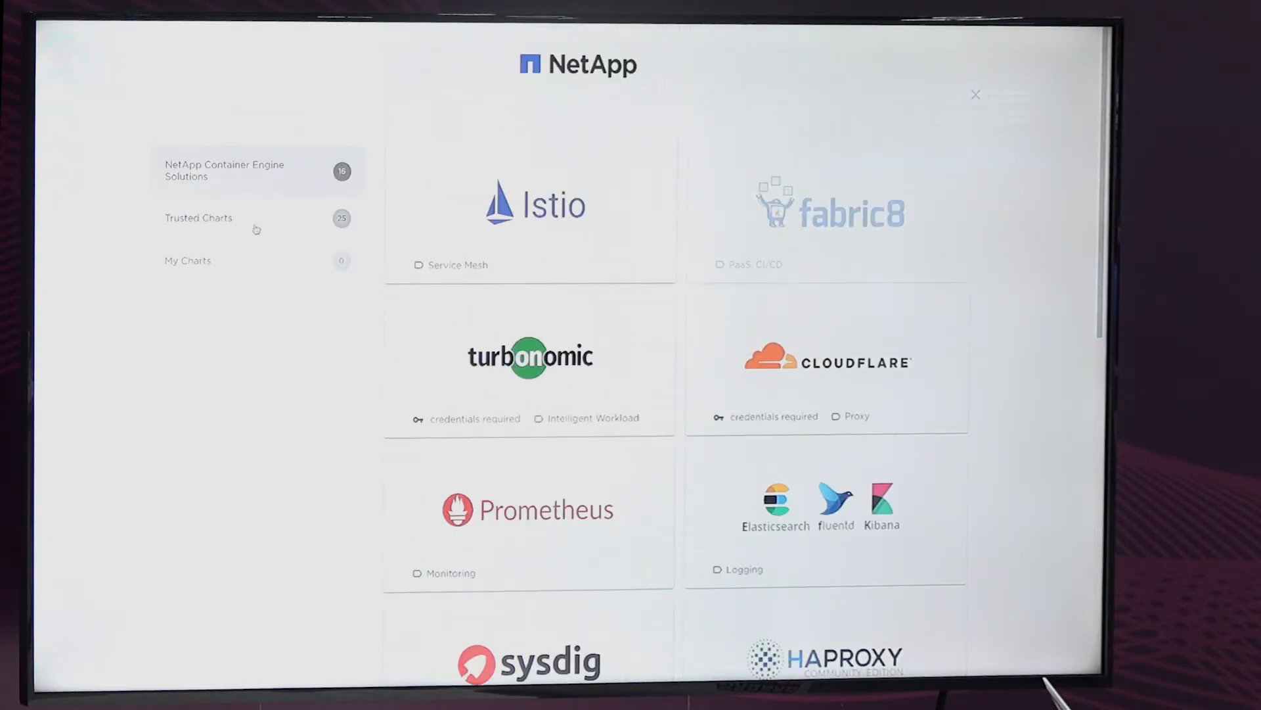
click(198, 217)
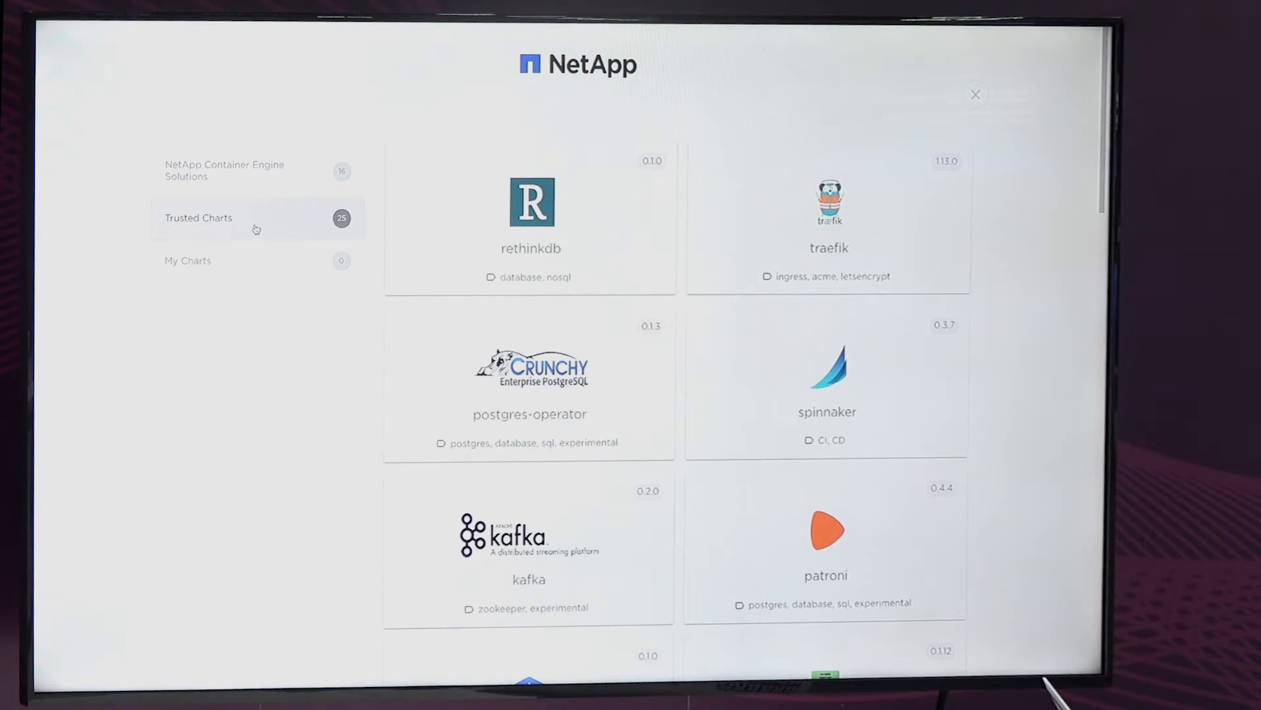
mouse_move(373, 231)
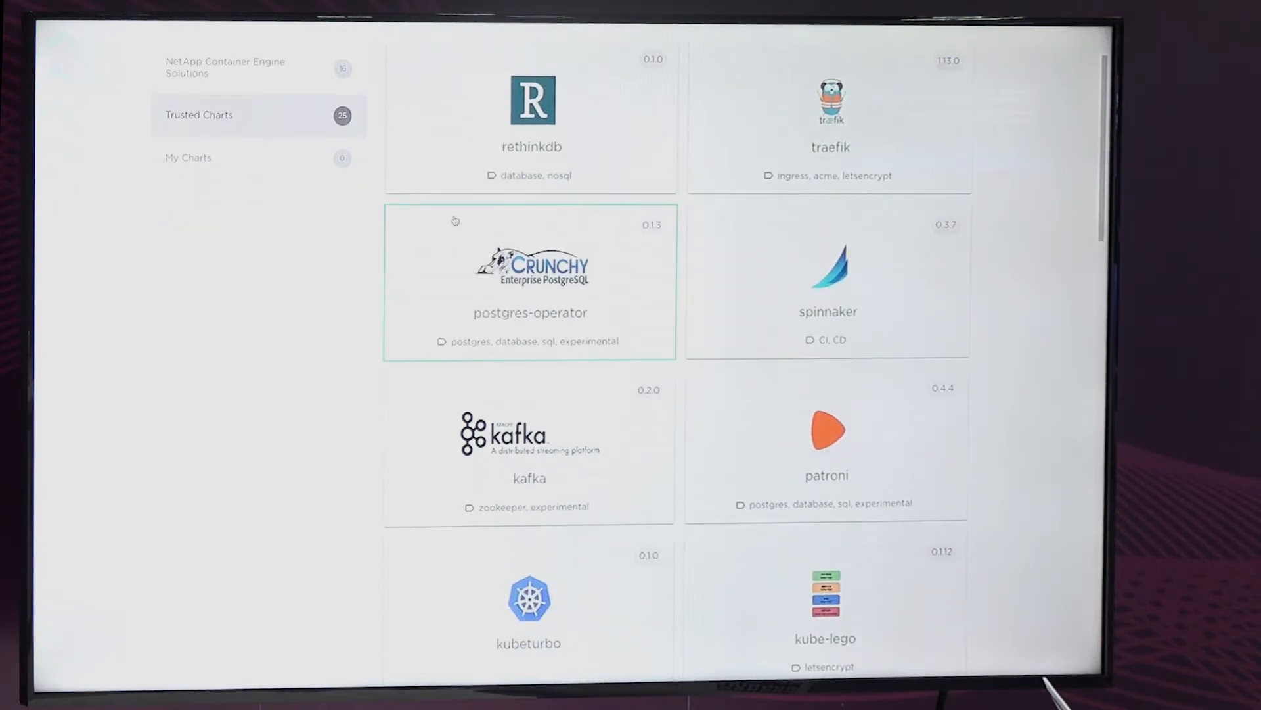
scroll(down, 3)
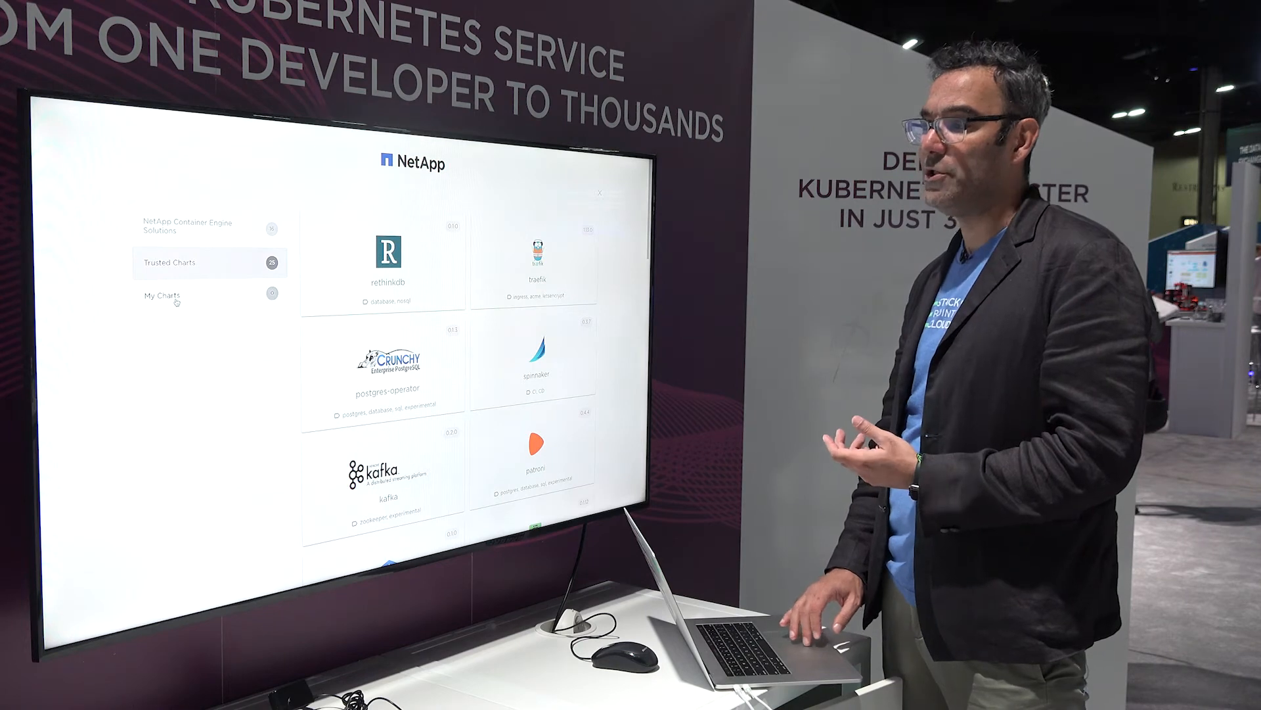
click(162, 295)
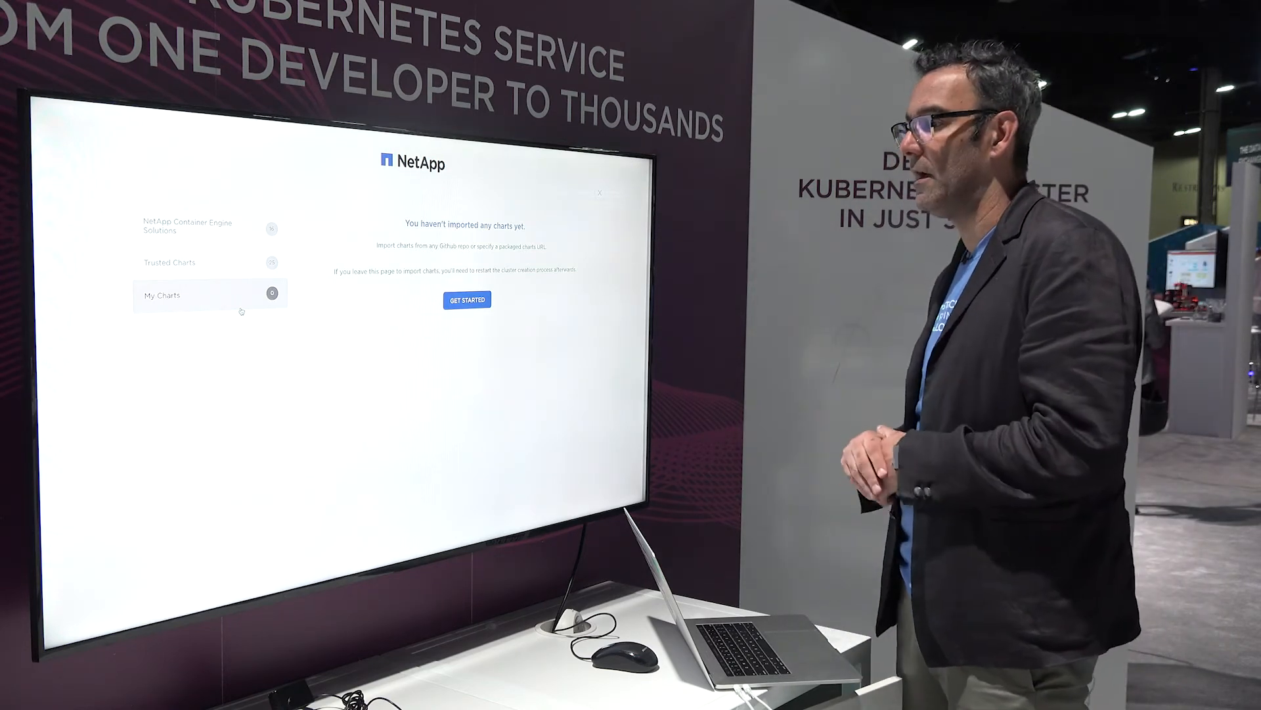
click(193, 225)
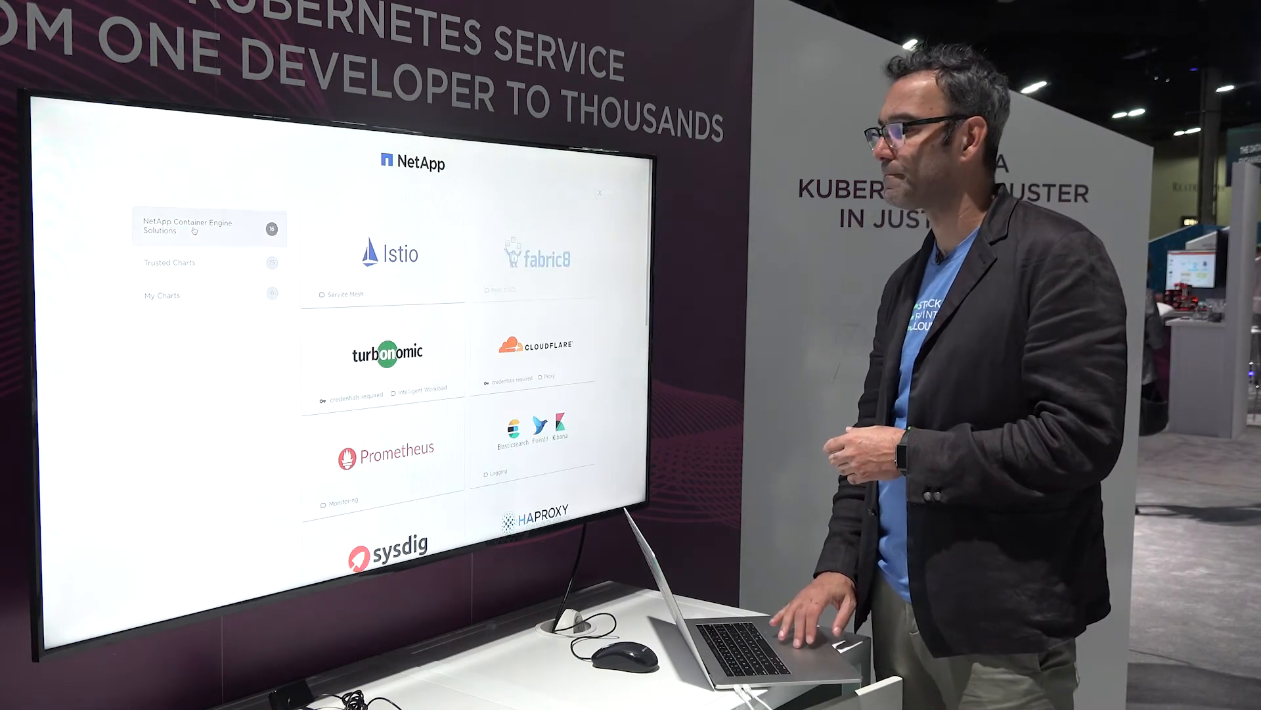
Step: Configure Istio with the Grafana and Jaeger addons and save it
click(390, 254)
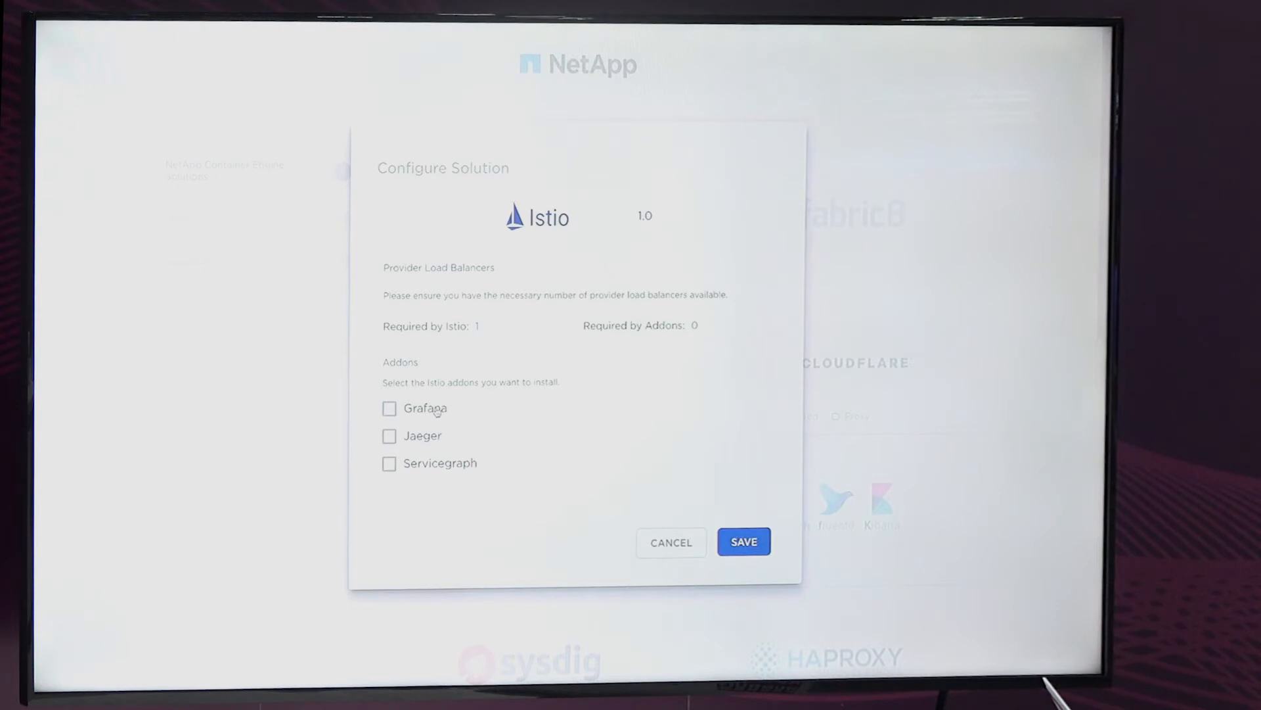
click(389, 435)
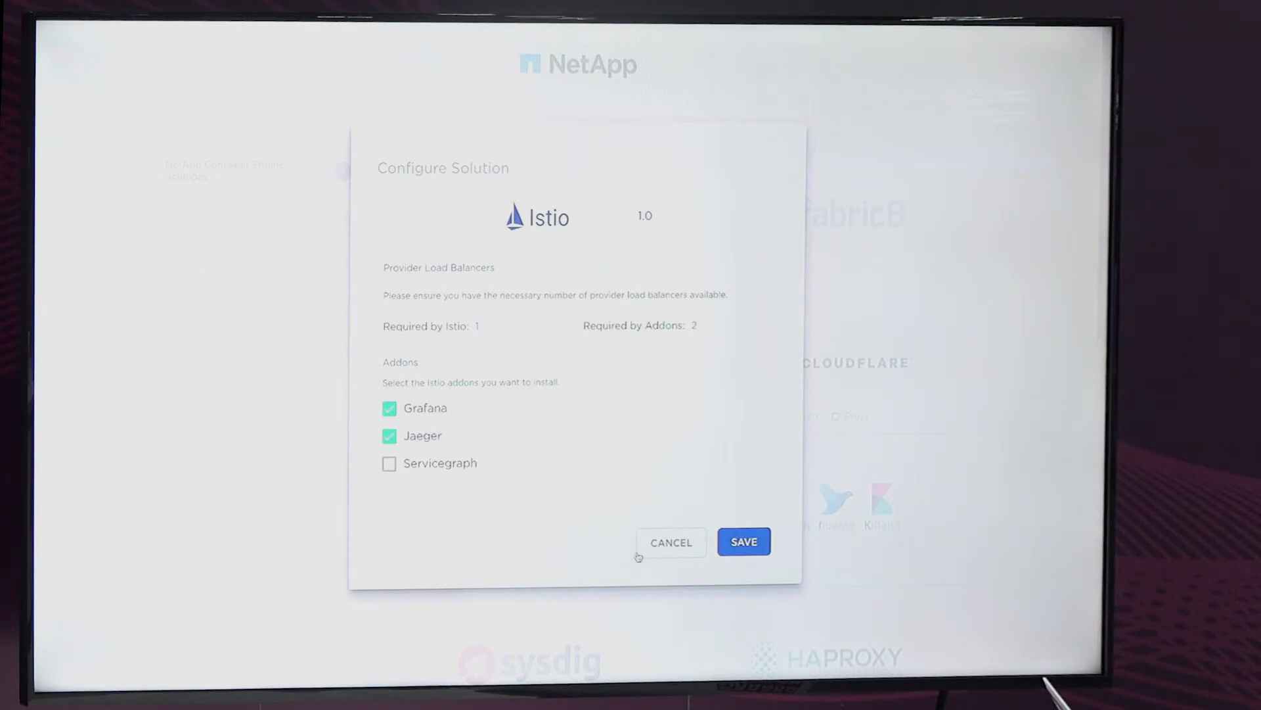
click(742, 541)
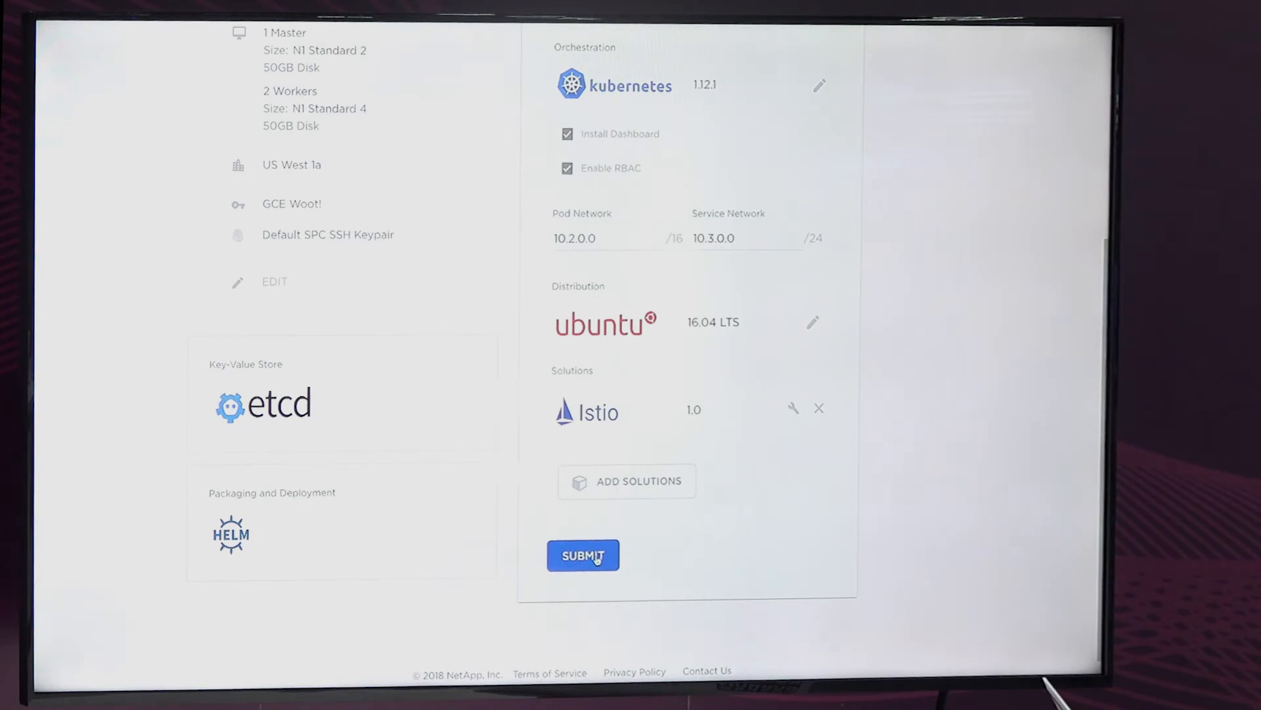
Step: Submit the Ubuntu GCE cluster with Istio for creation
click(583, 555)
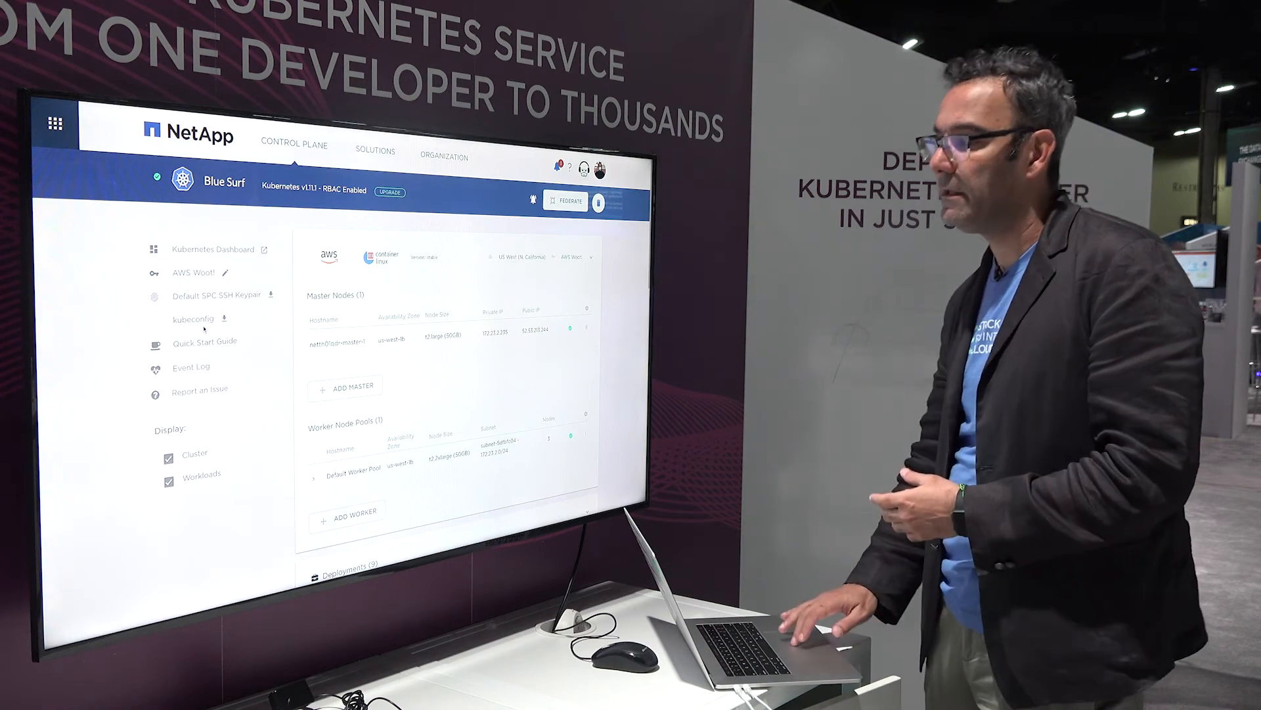
click(191, 367)
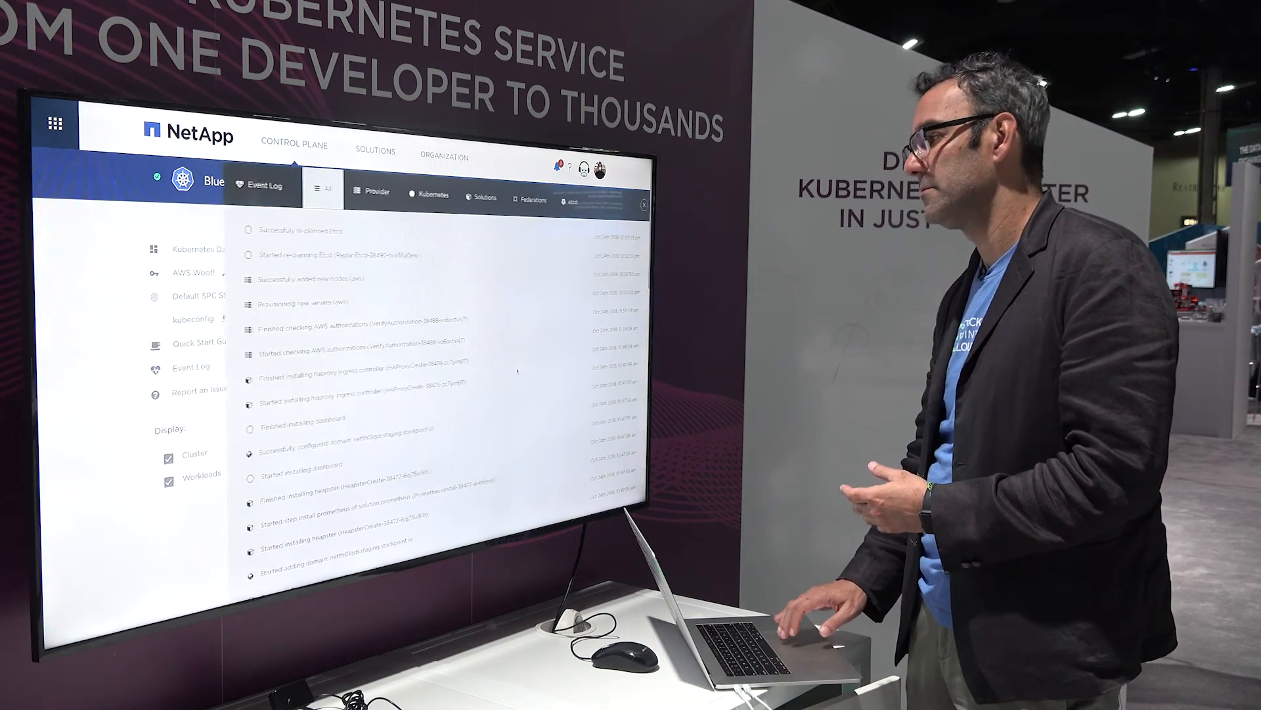
scroll(down, 3)
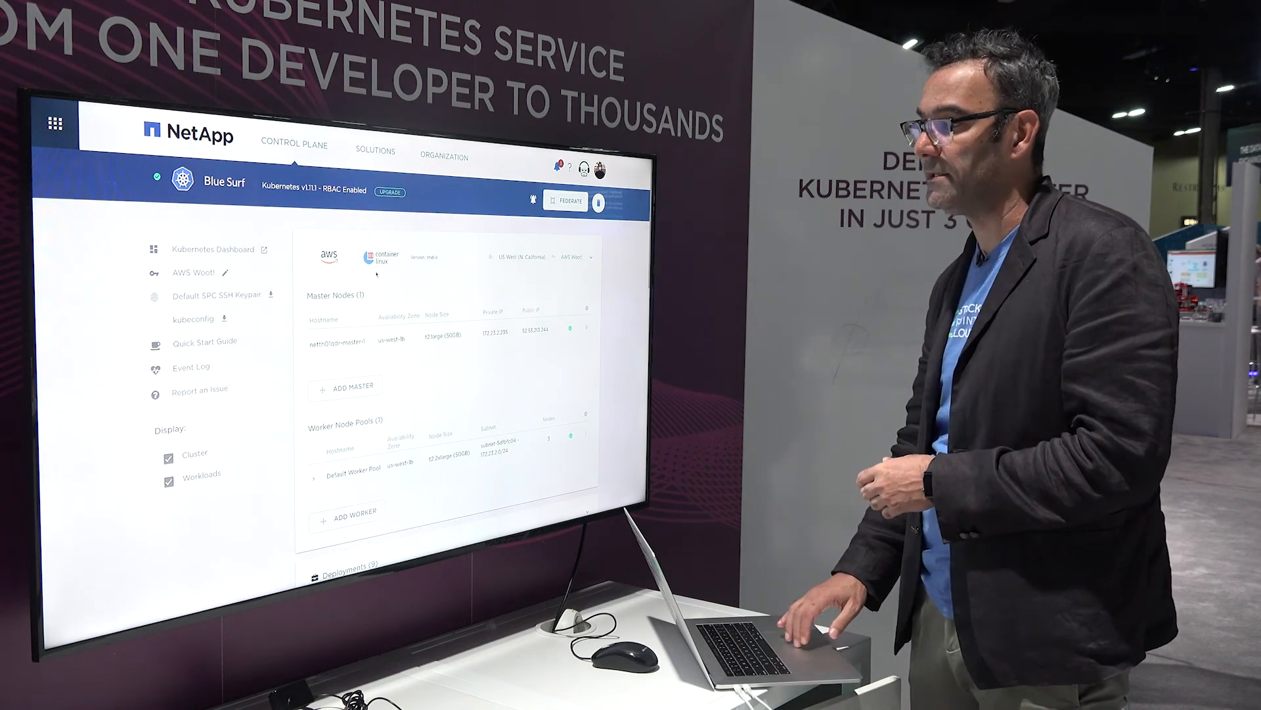
click(389, 192)
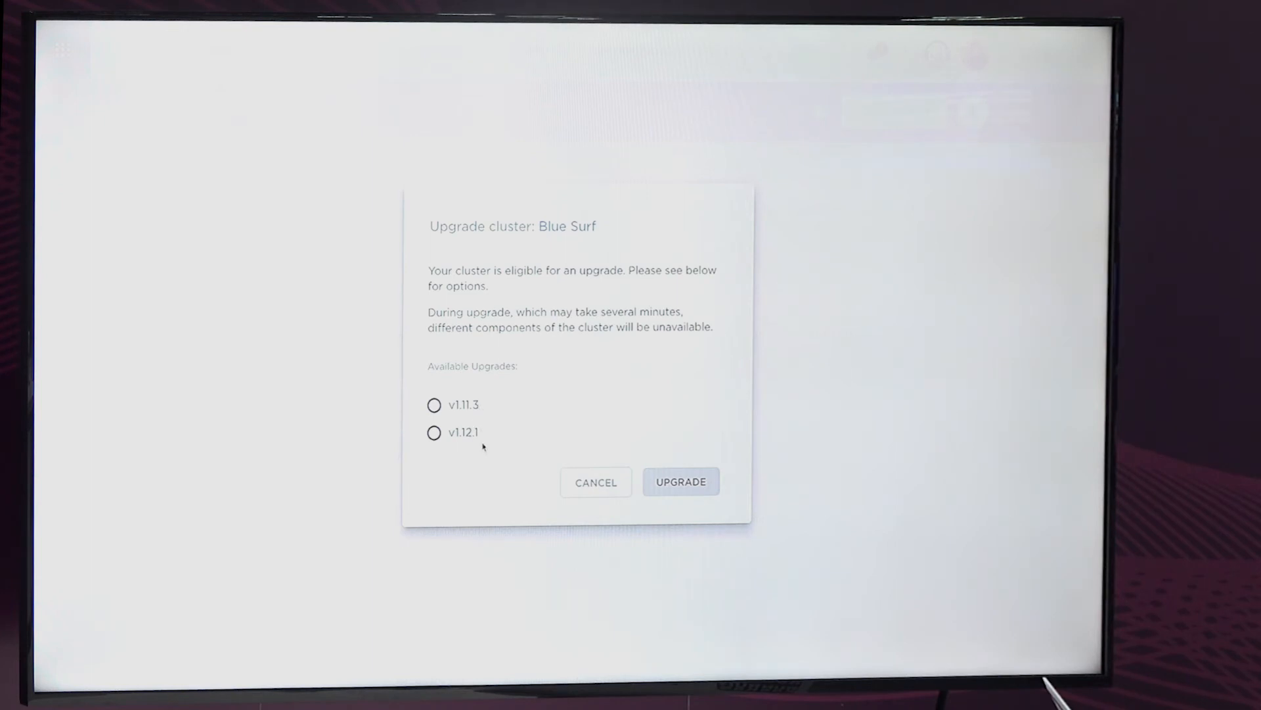
click(594, 481)
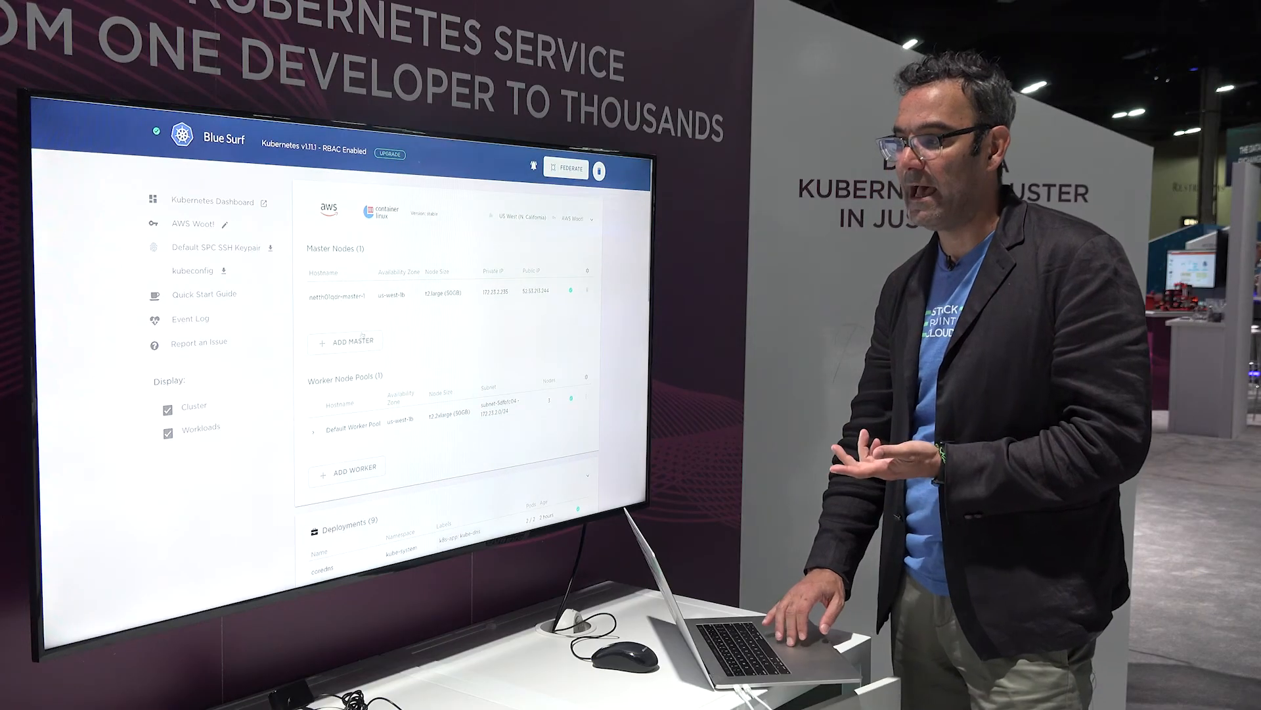
Step: Open and cancel Add Nodes, expand Default Worker Pool, then view the Event Log
click(348, 340)
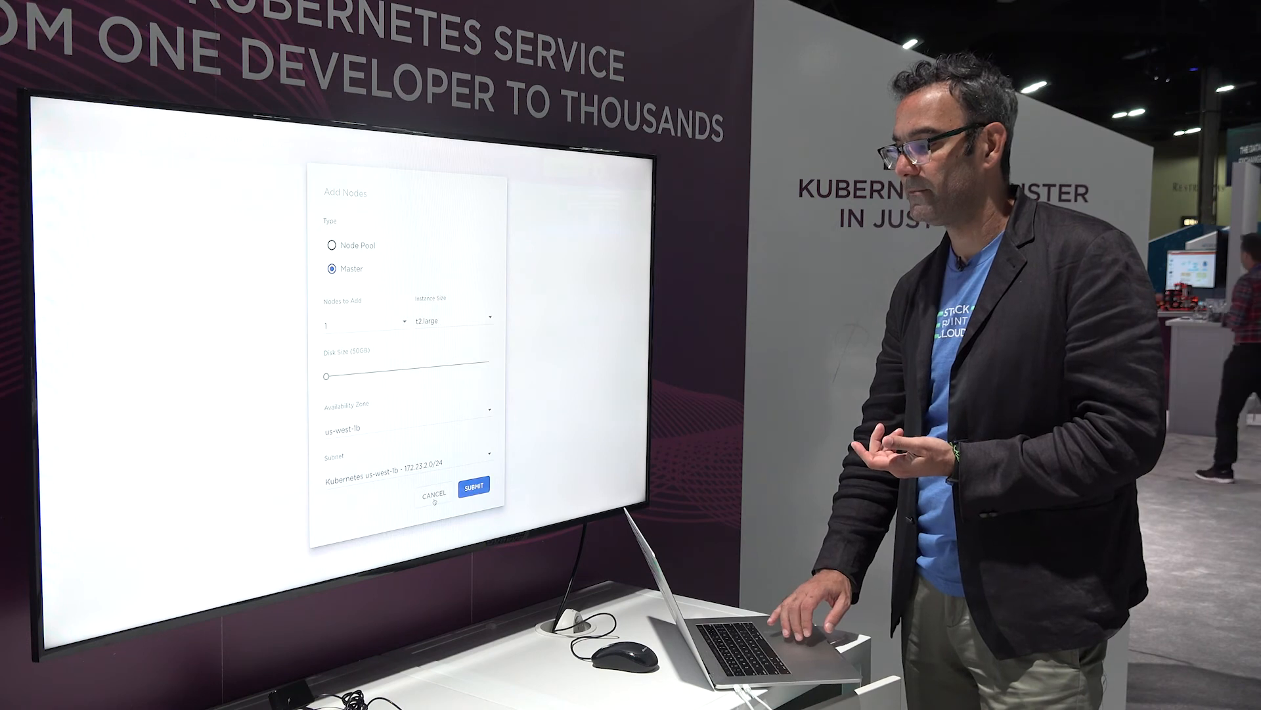
click(473, 485)
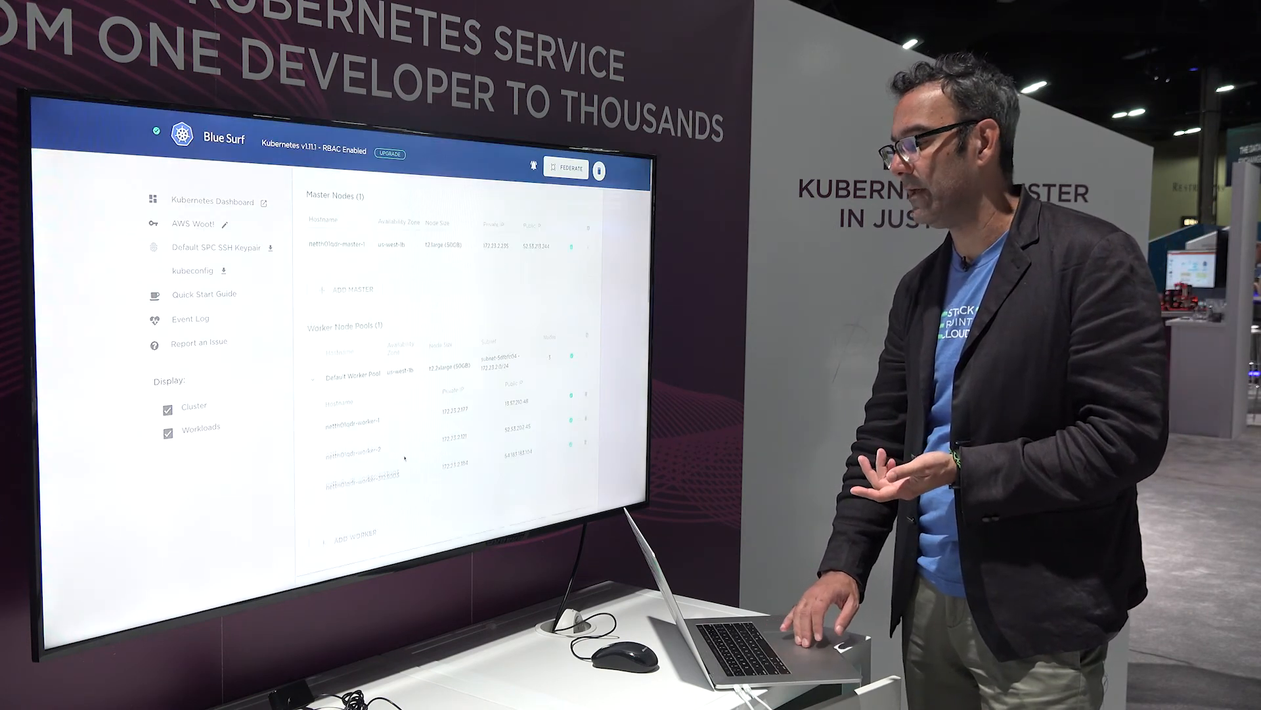
scroll(down, 3)
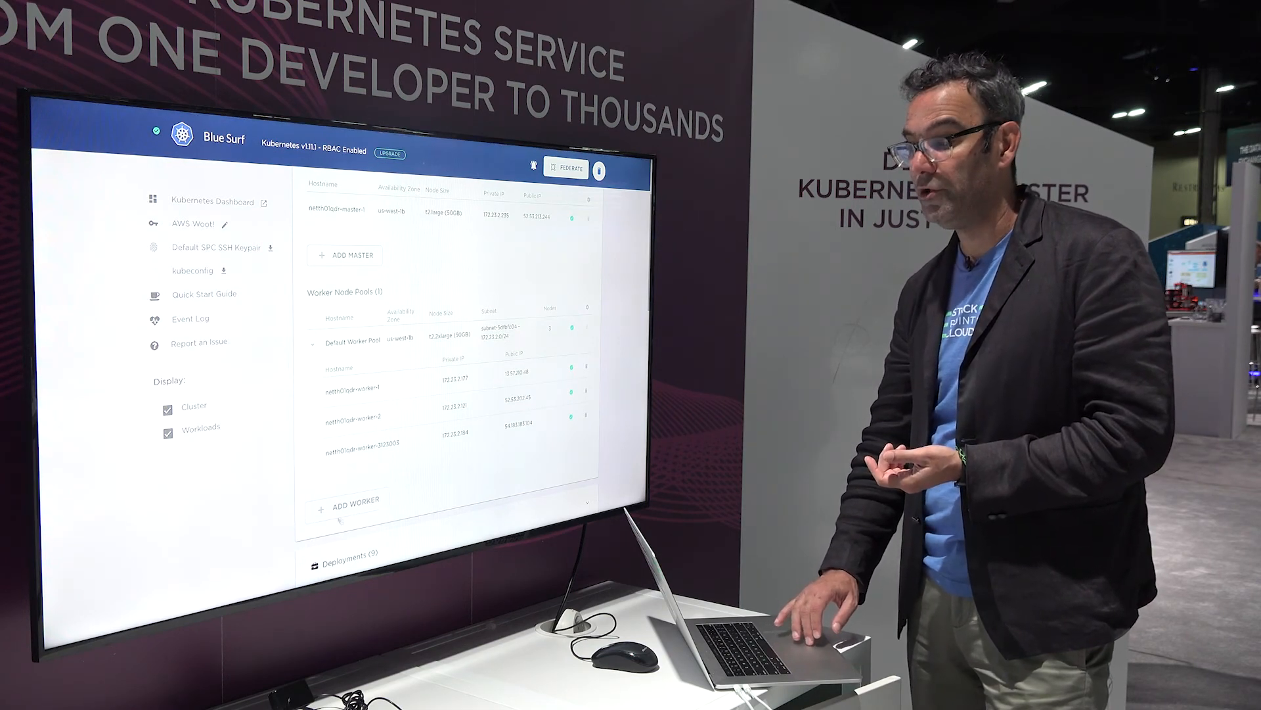
click(346, 497)
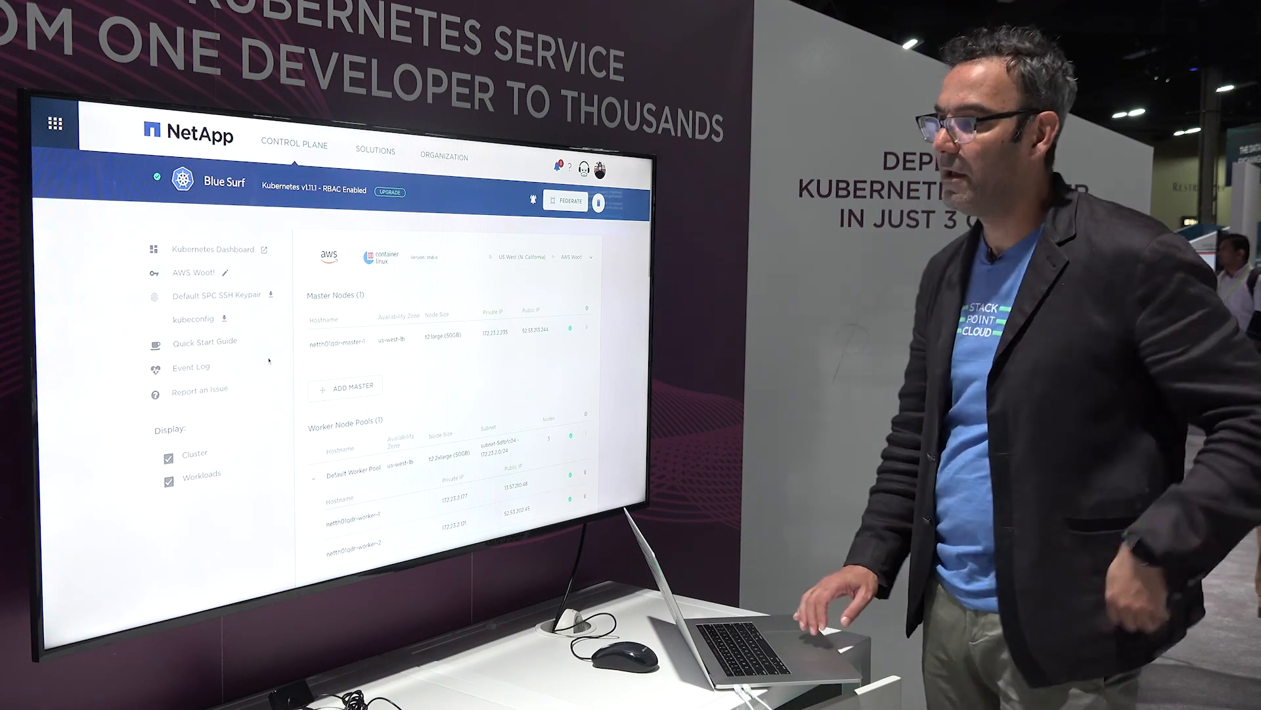
click(191, 367)
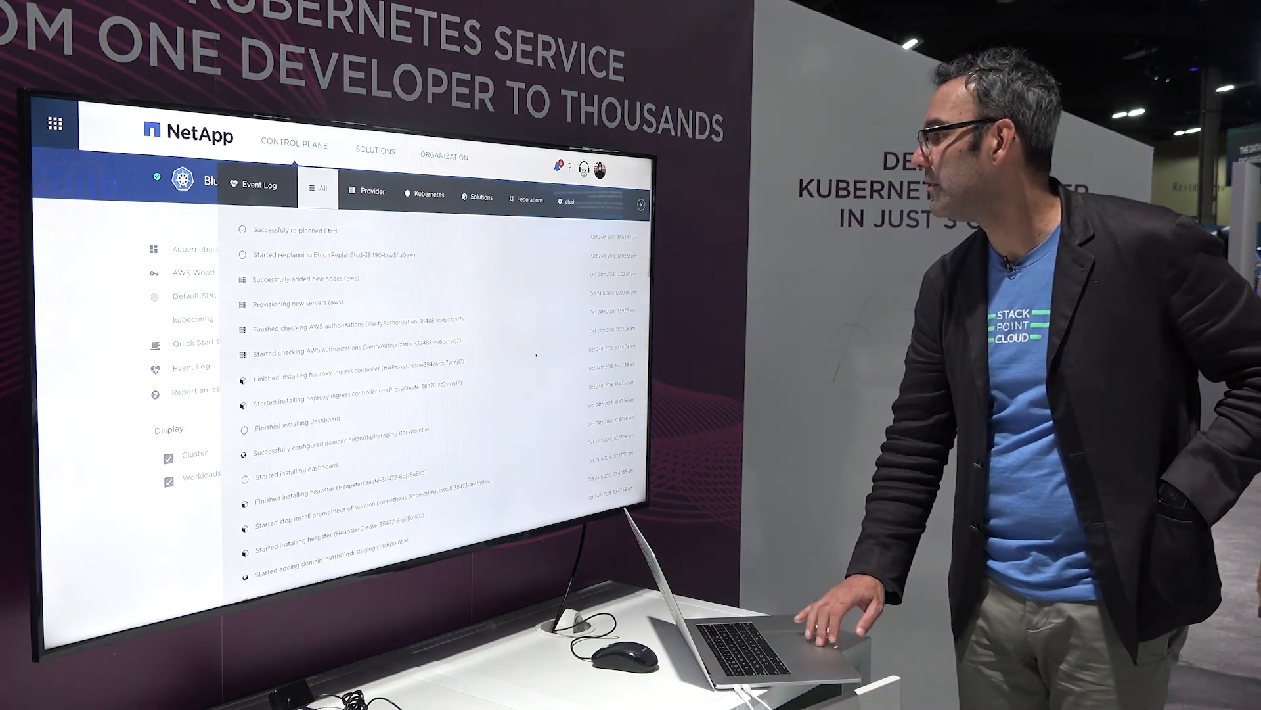